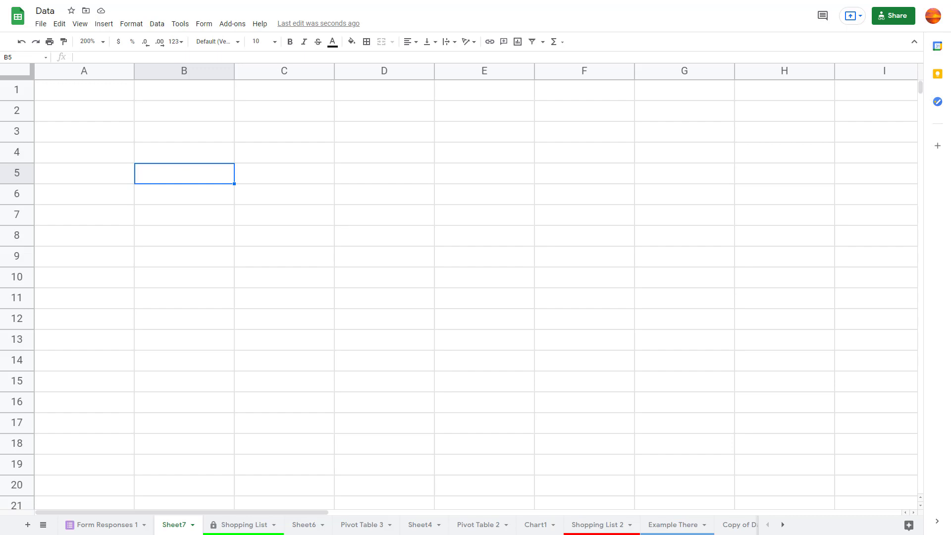
# Enter 'This is data' with extra spaces between 'is' and 'data' in cell A1
pyautogui.click(84, 90)
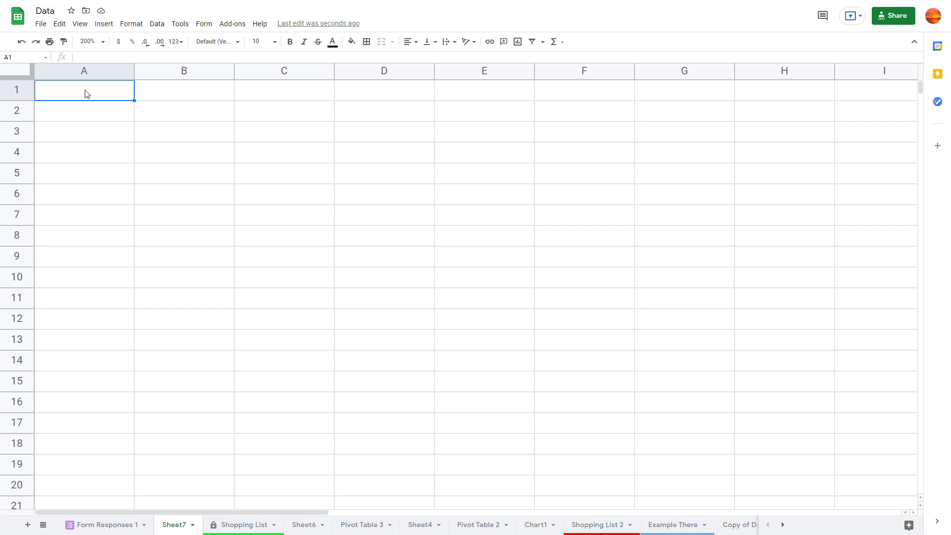
pyautogui.write('This is')
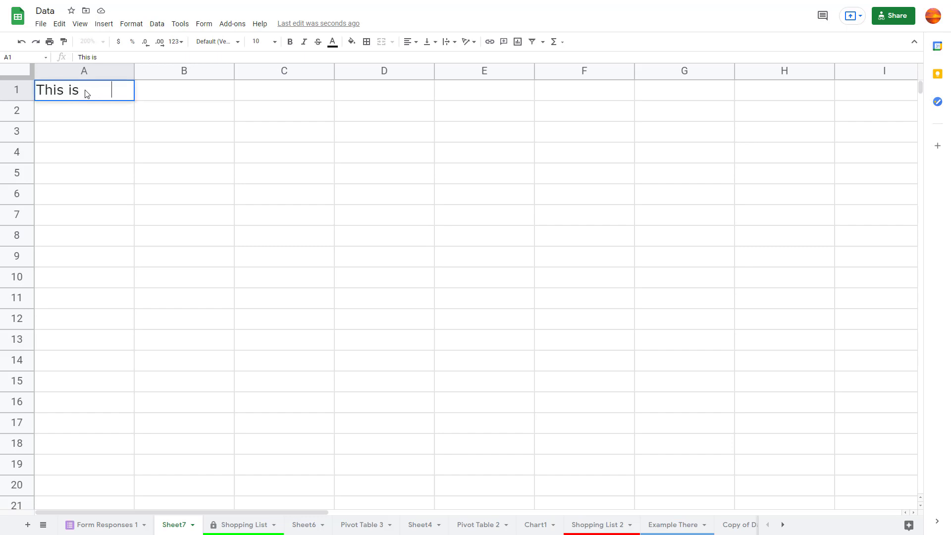
pyautogui.write('data')
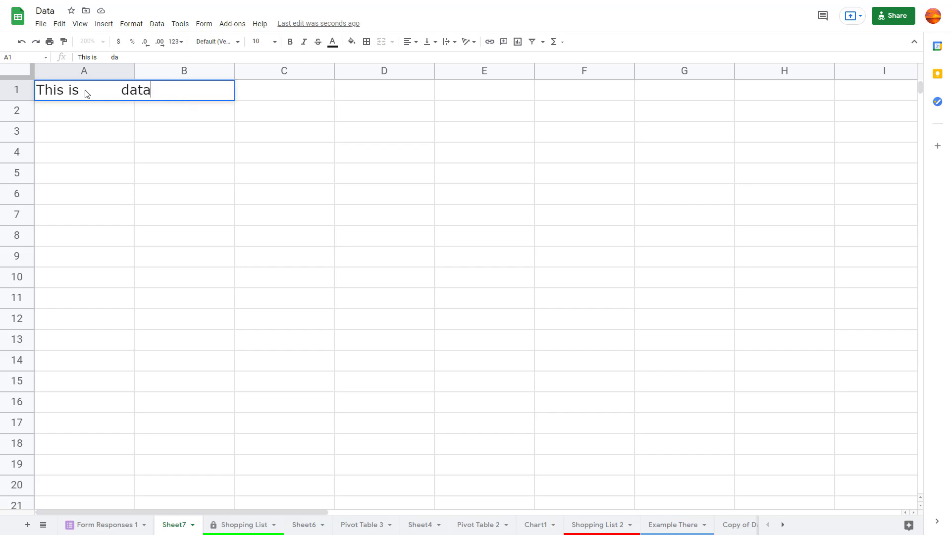
pyautogui.press('enter')
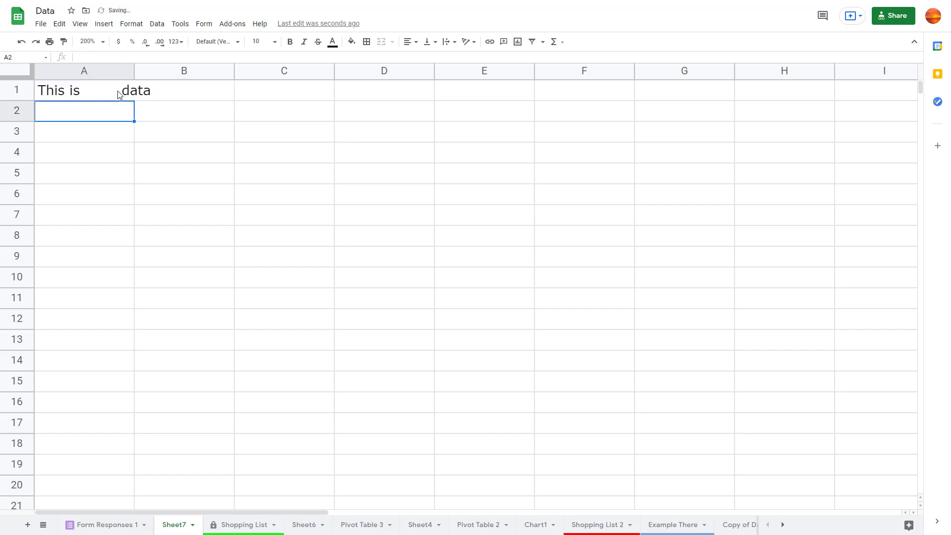
# Trim whitespace on A1 so it reads 'This is data', confirming the message
pyautogui.click(83, 90)
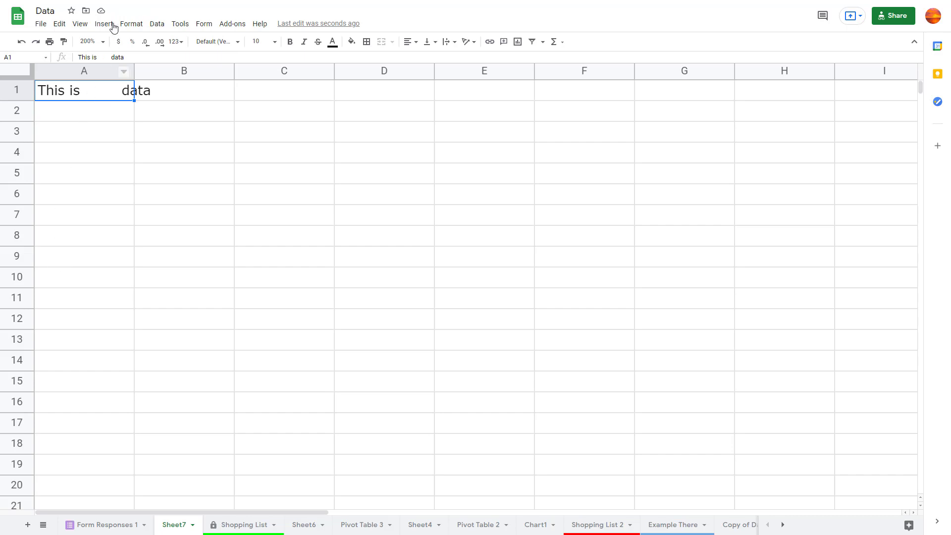
pyautogui.click(157, 24)
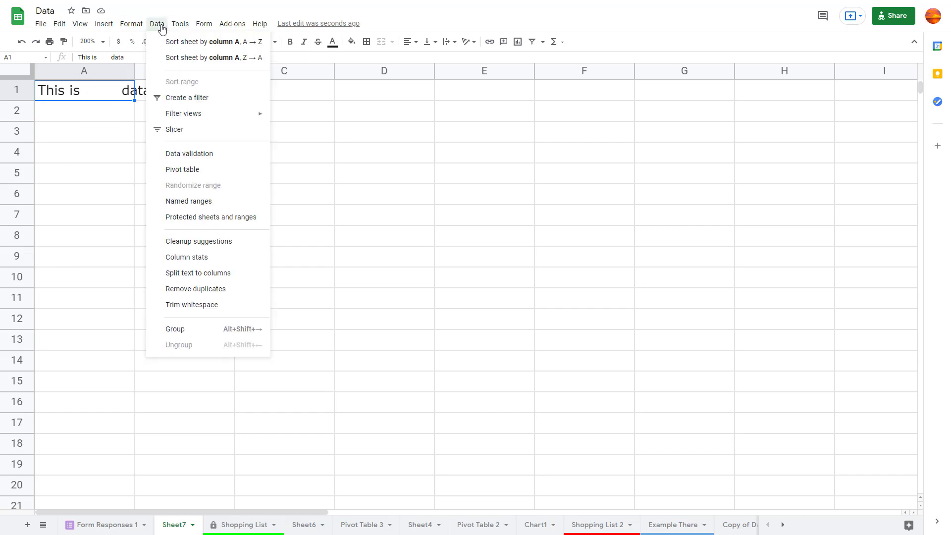
pyautogui.moveTo(192, 305)
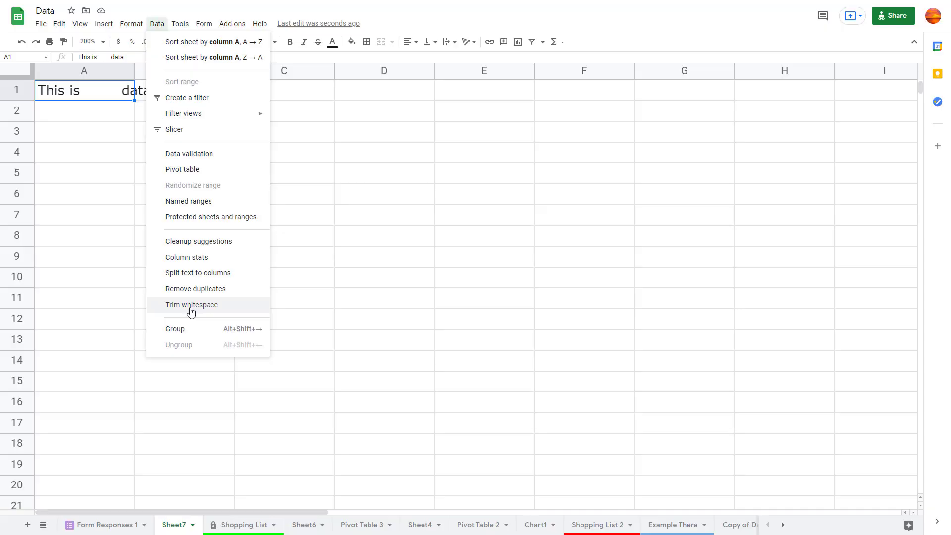
pyautogui.click(191, 304)
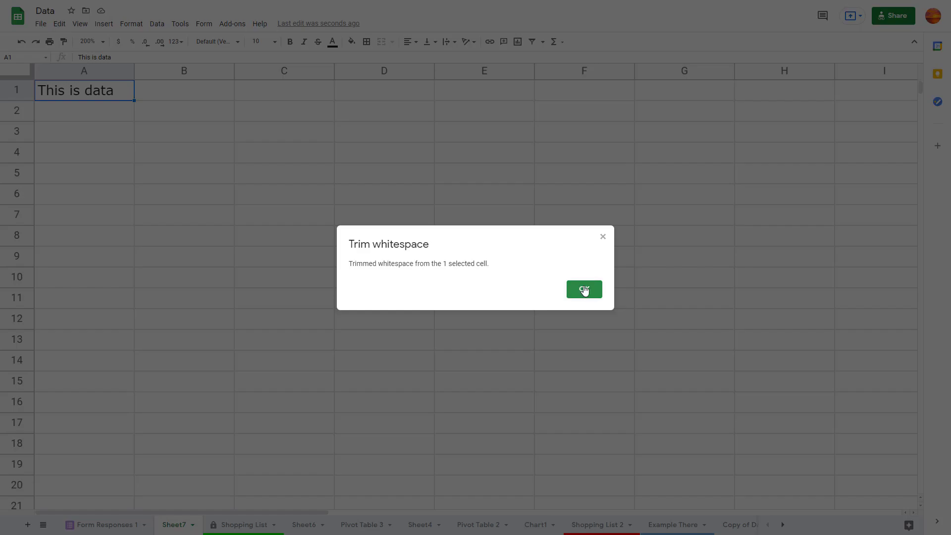
pyautogui.click(583, 289)
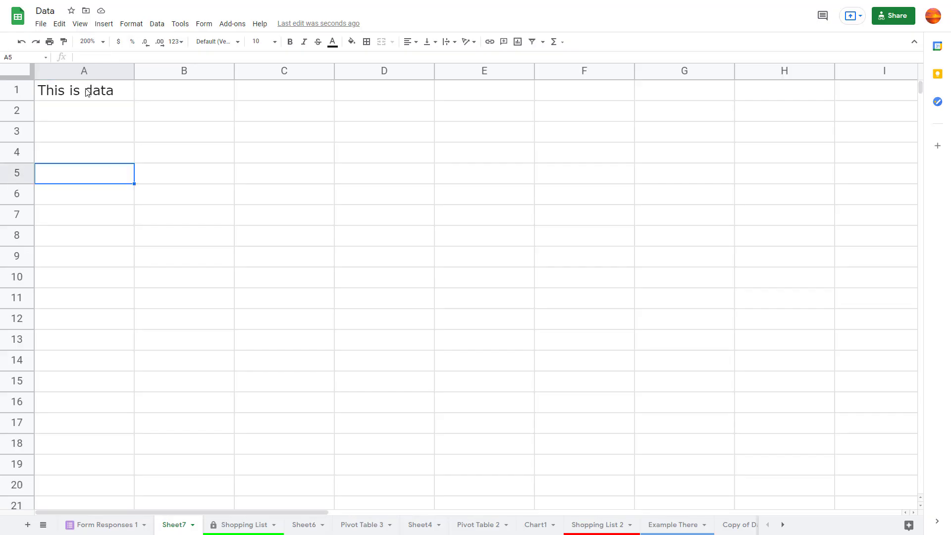
# Enter spaced-out 'This is another data' in A2 and 'this data' in A3
pyautogui.click(84, 110)
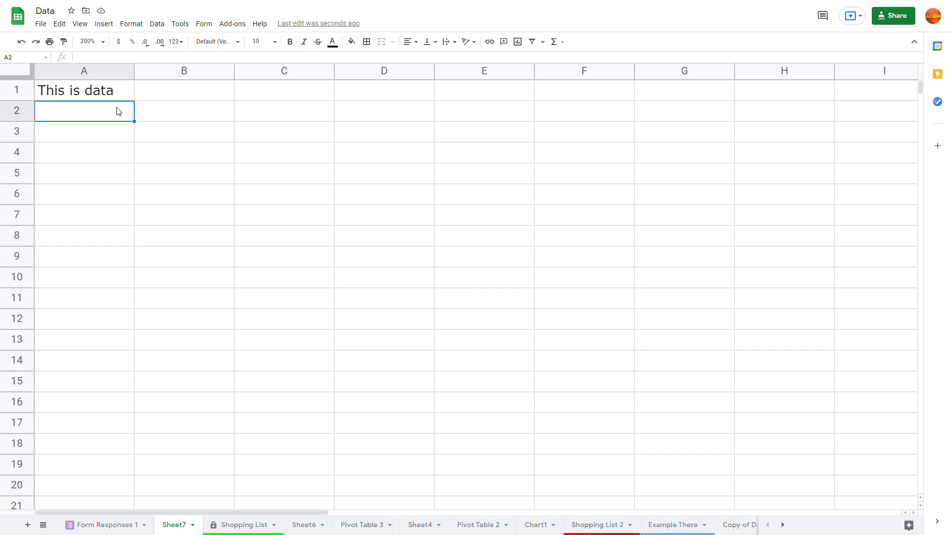
pyautogui.write('This is another')
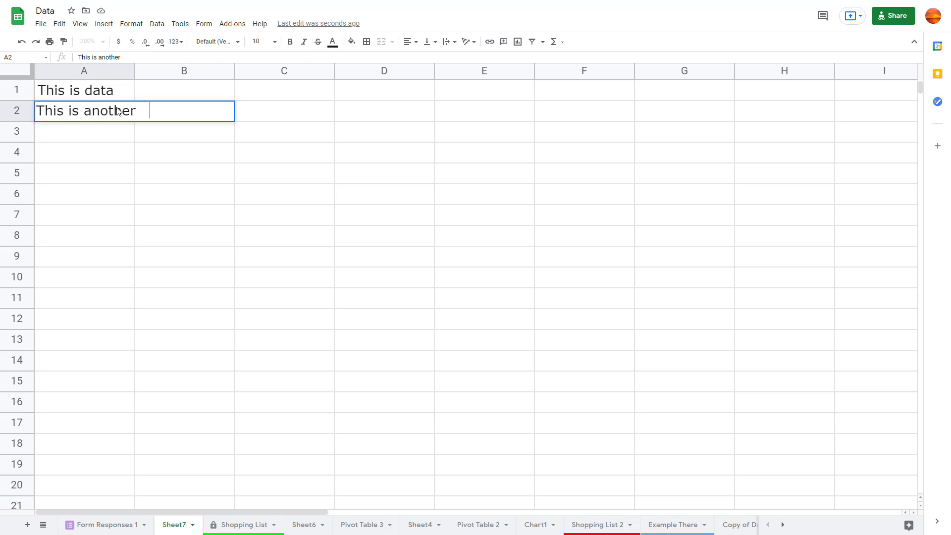
pyautogui.write('this     data')
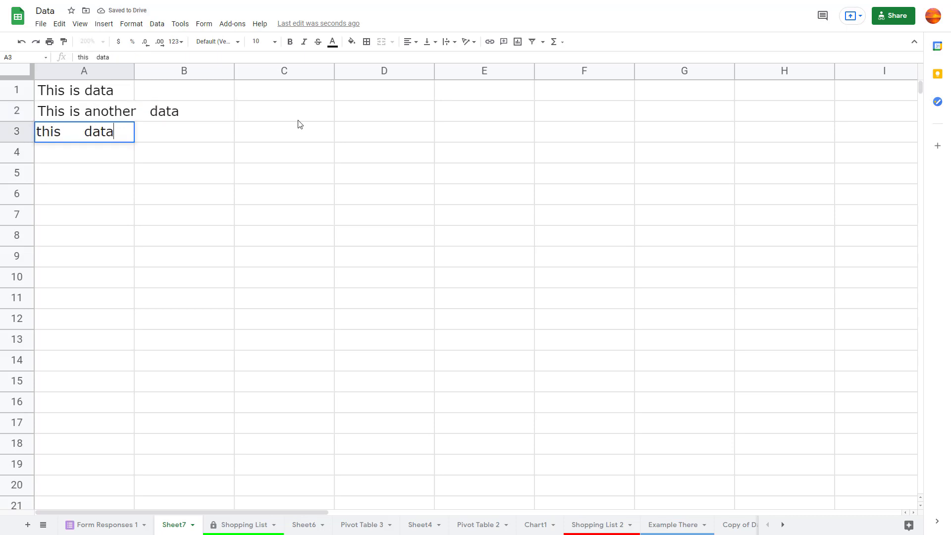
pyautogui.press('enter')
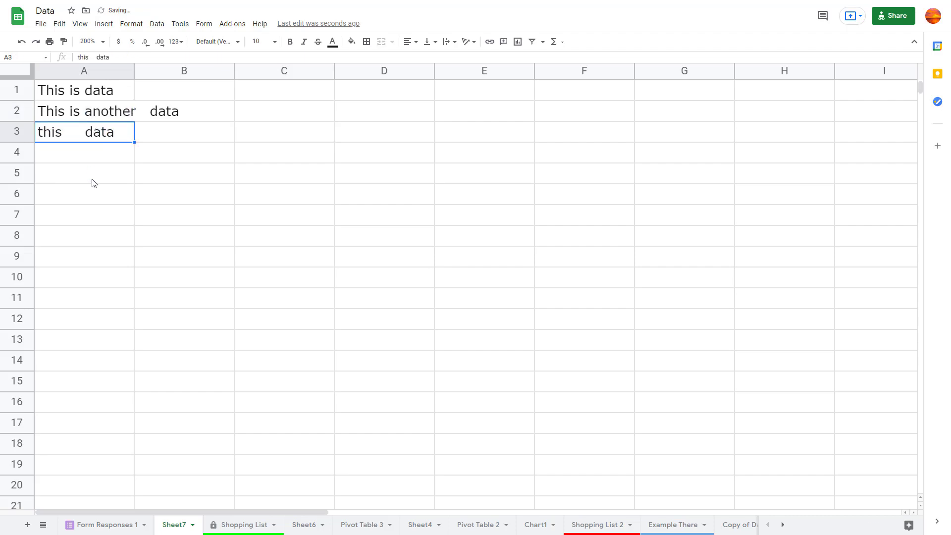
# Trim whitespace on A2:A3, leaving 'This is another data' and 'this data'
pyautogui.click(157, 24)
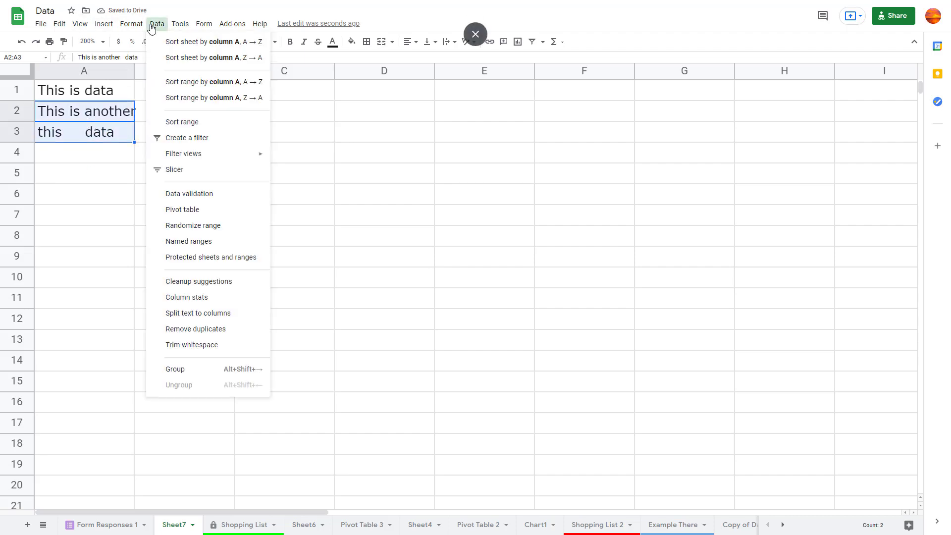
pyautogui.moveTo(202, 348)
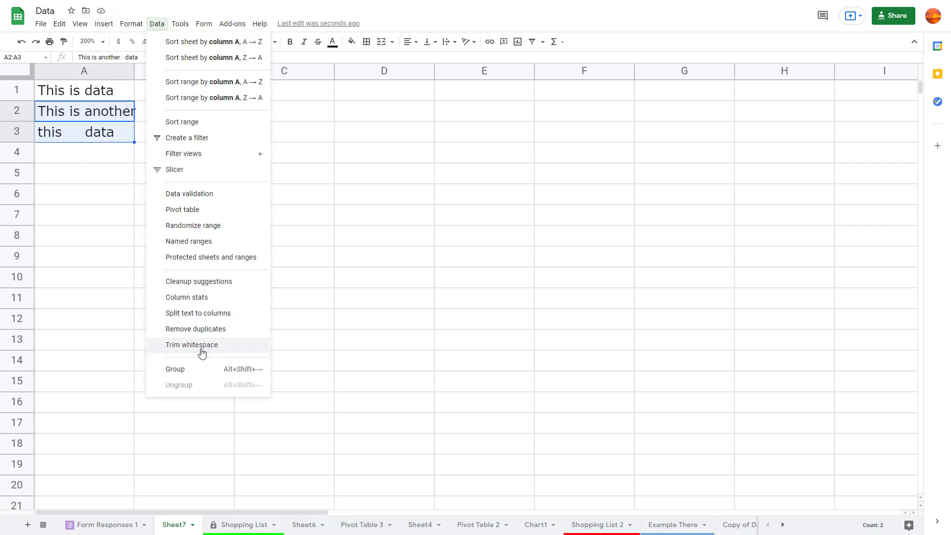
pyautogui.click(191, 345)
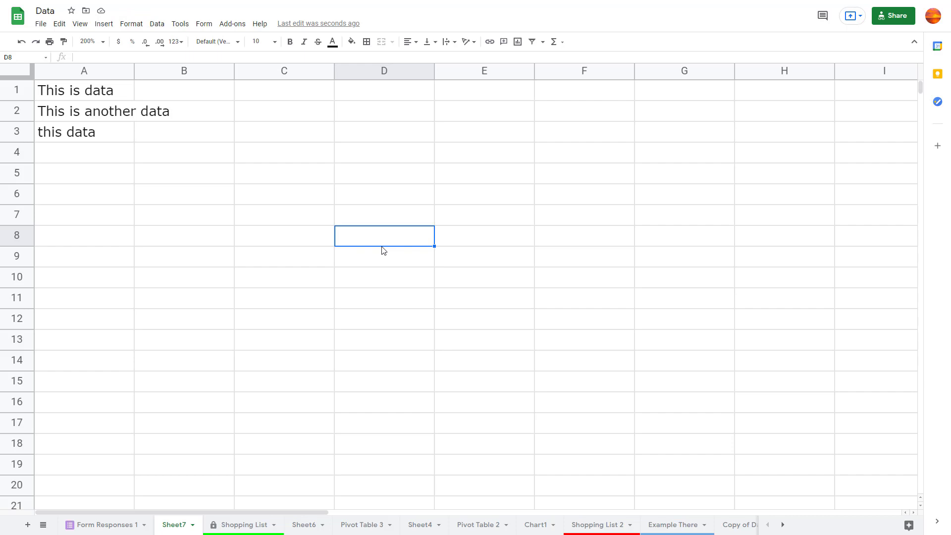
pyautogui.moveTo(717, 369)
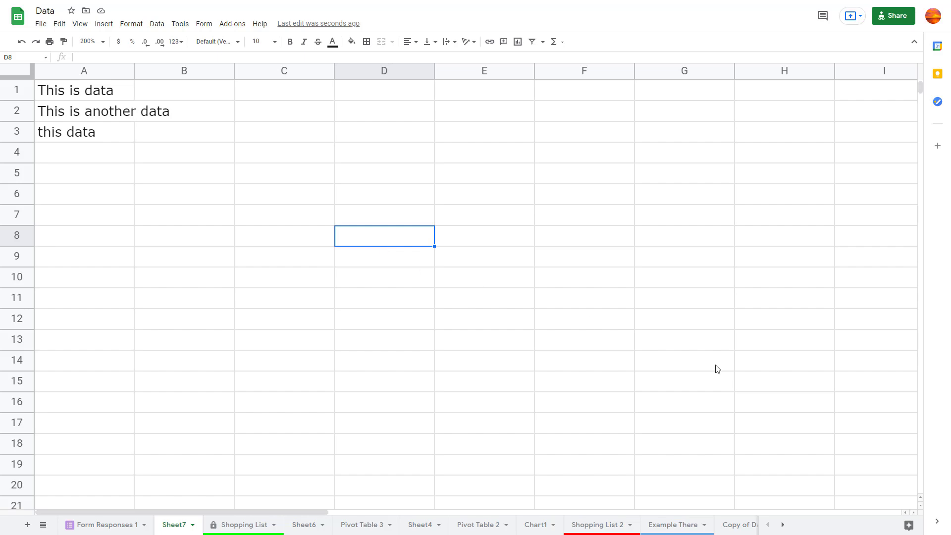